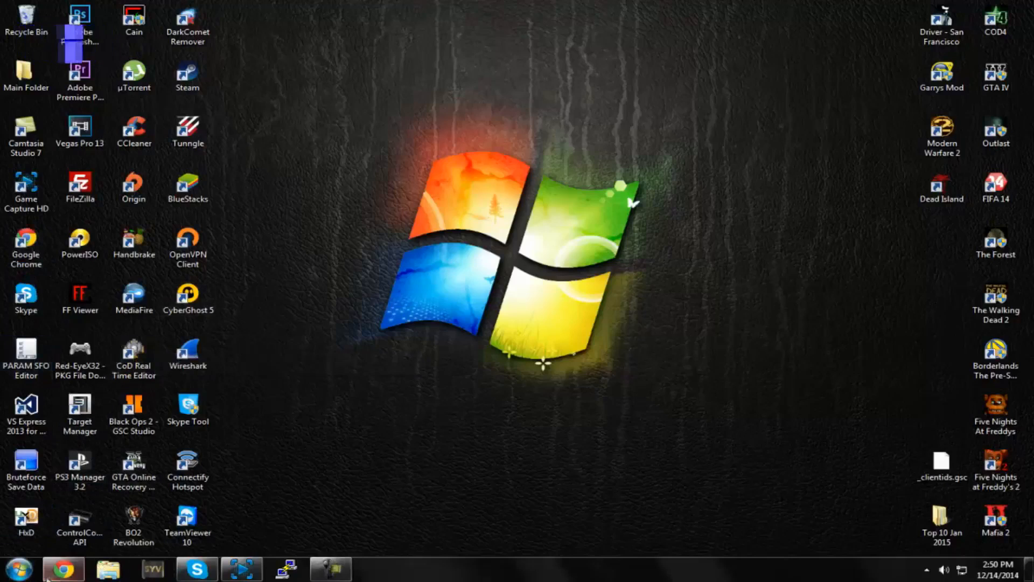
Bring up the symbol-bytes forum thread, launch FileZilla and Quickconnect to the PS3
left_click(63, 567)
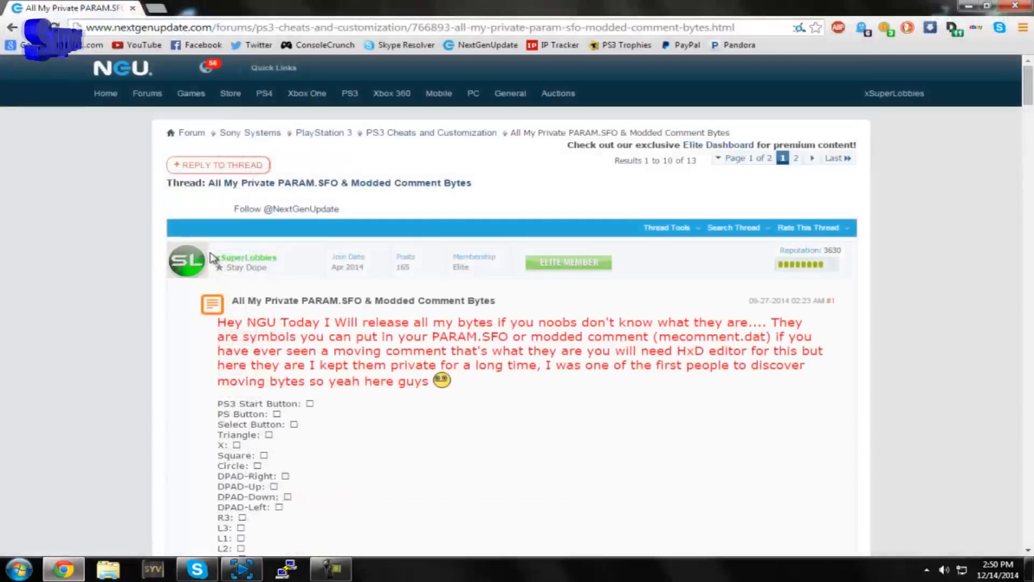
scroll("down", 3)
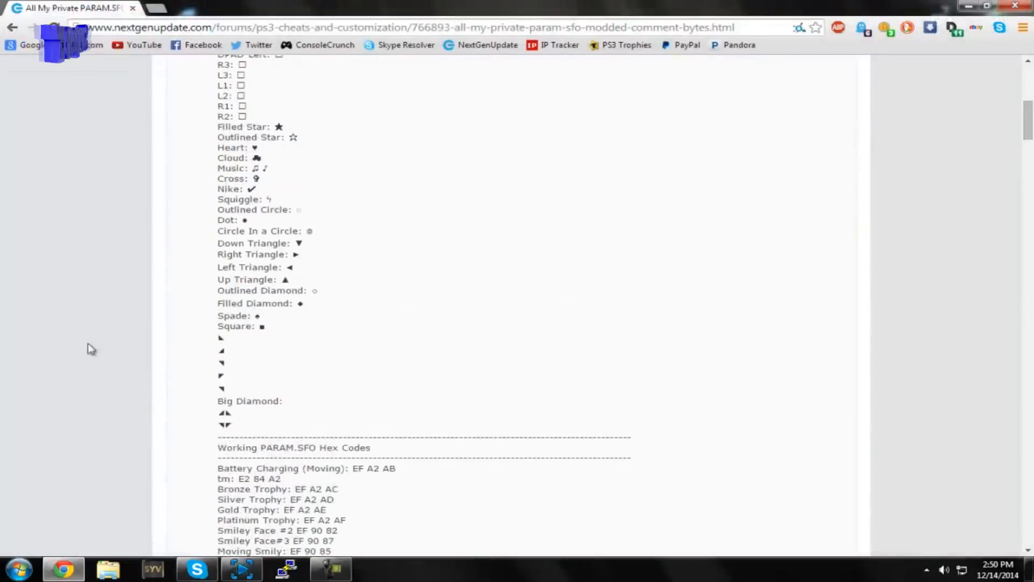
mouse_move(136, 312)
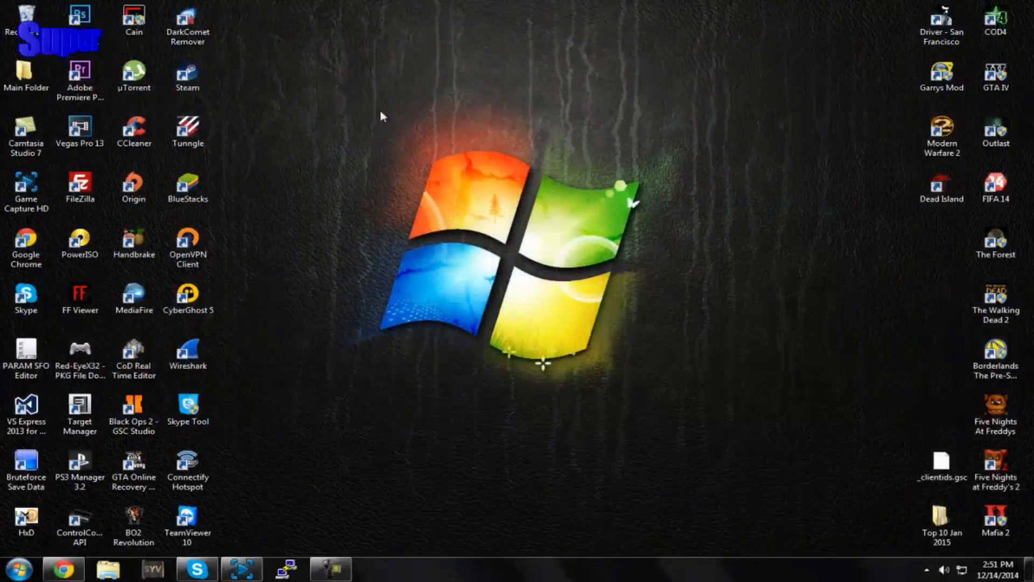
left_click_drag(380, 117, 811, 506)
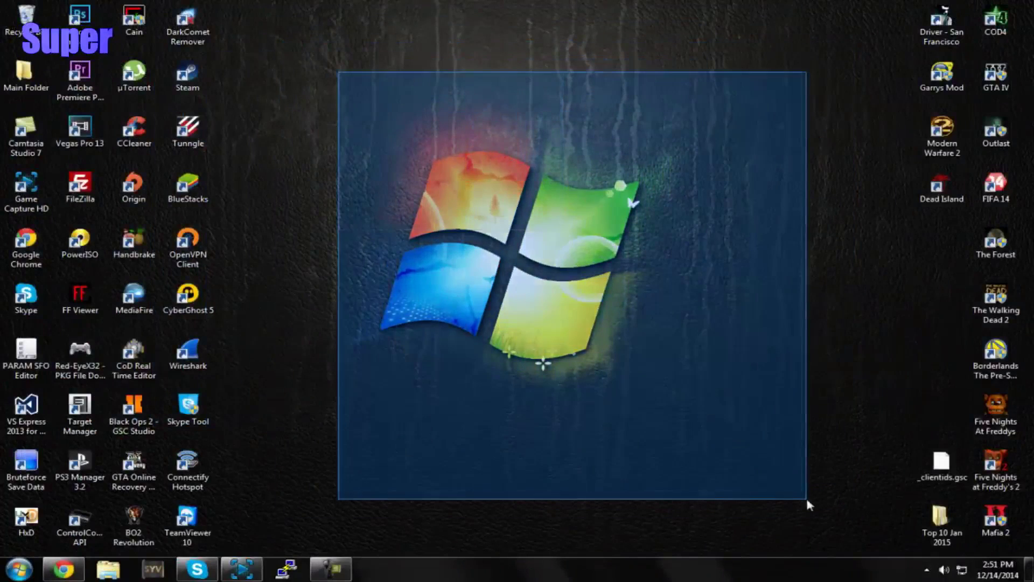
left_click(20, 572)
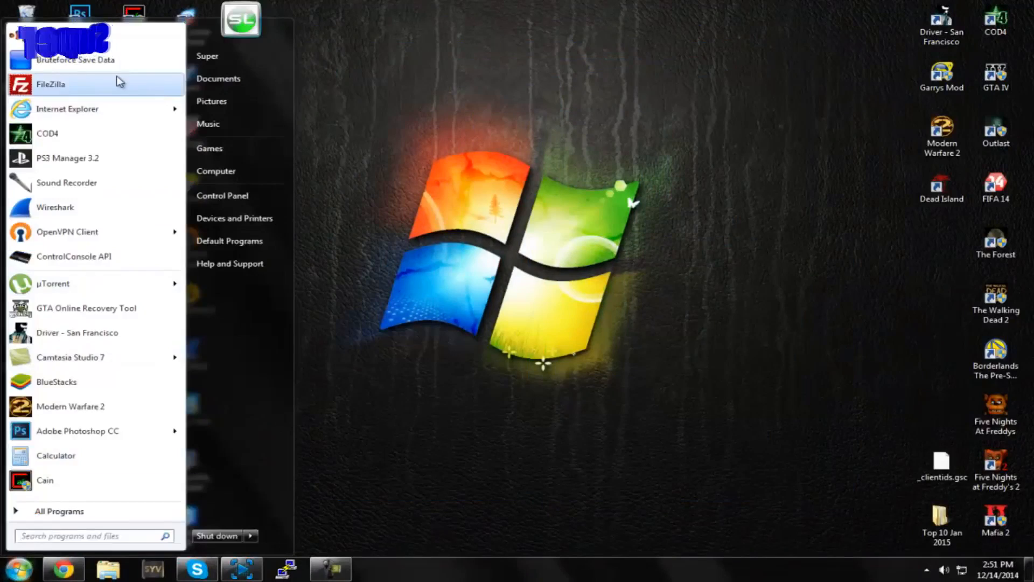
left_click(52, 84)
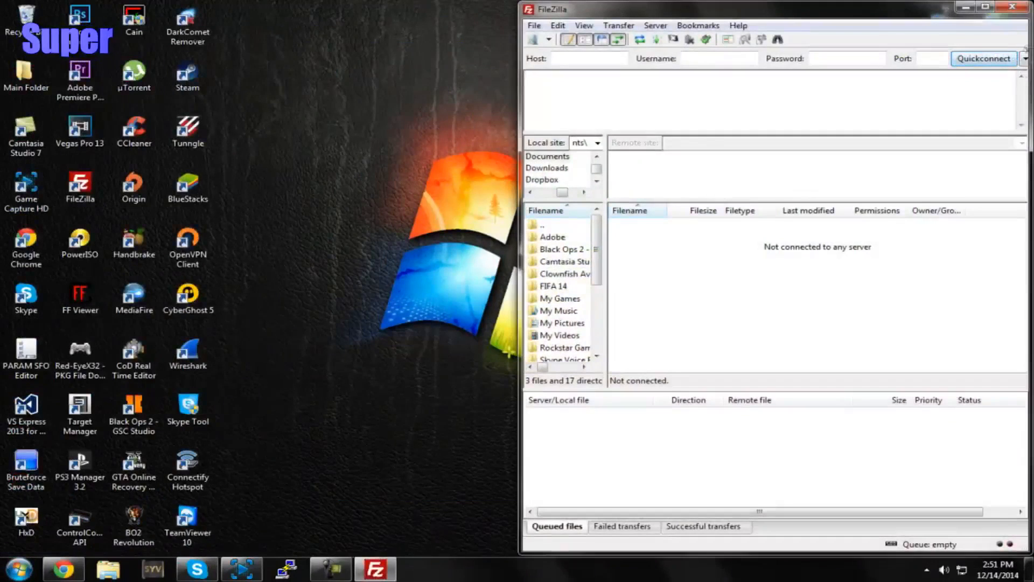
left_click(983, 58)
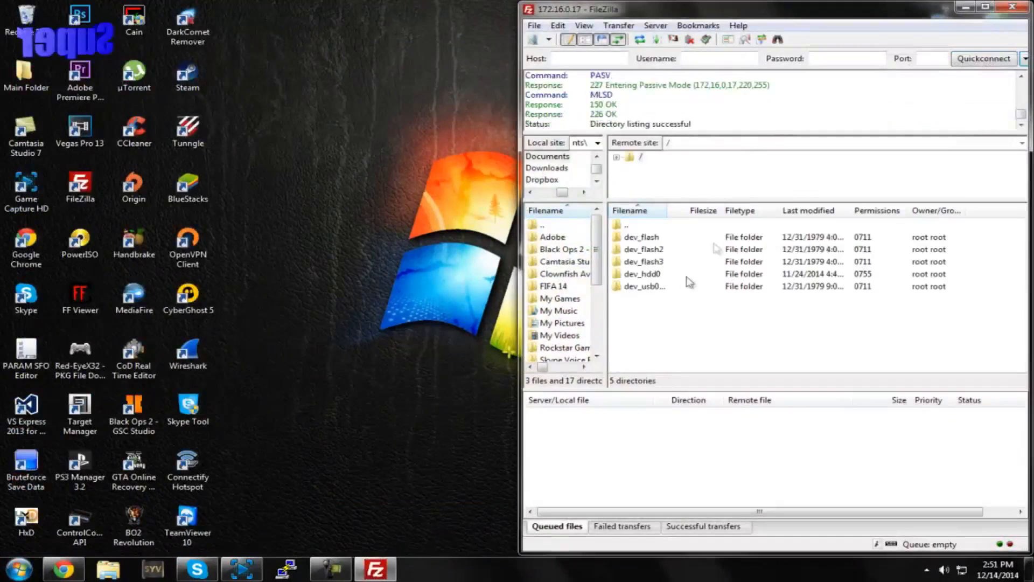
Browse dev_usb000/GAMES/BLUS30464/PS3_GAME and download PARAM.SFO to the desktop
double_click(641, 274)
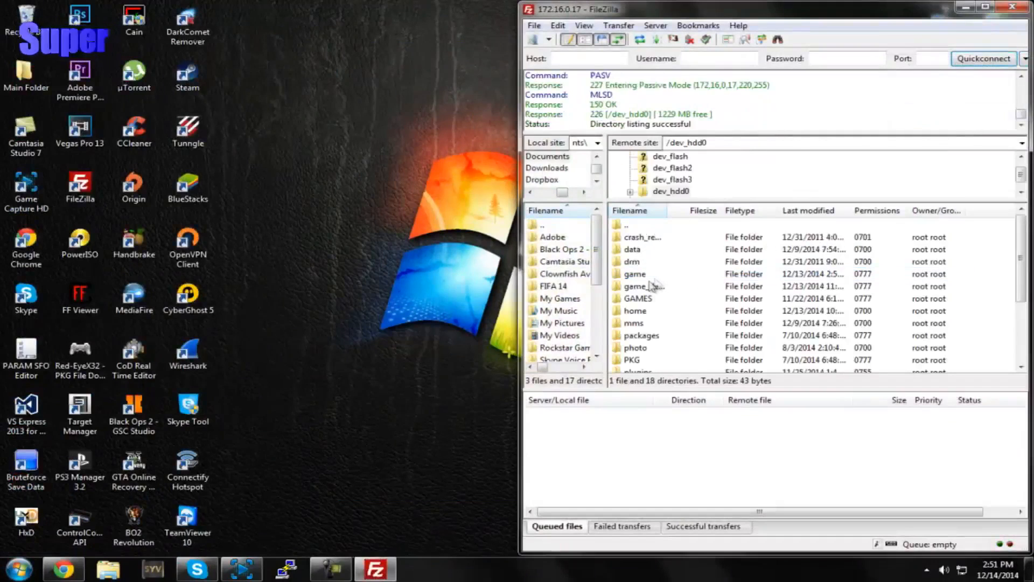
left_click(636, 298)
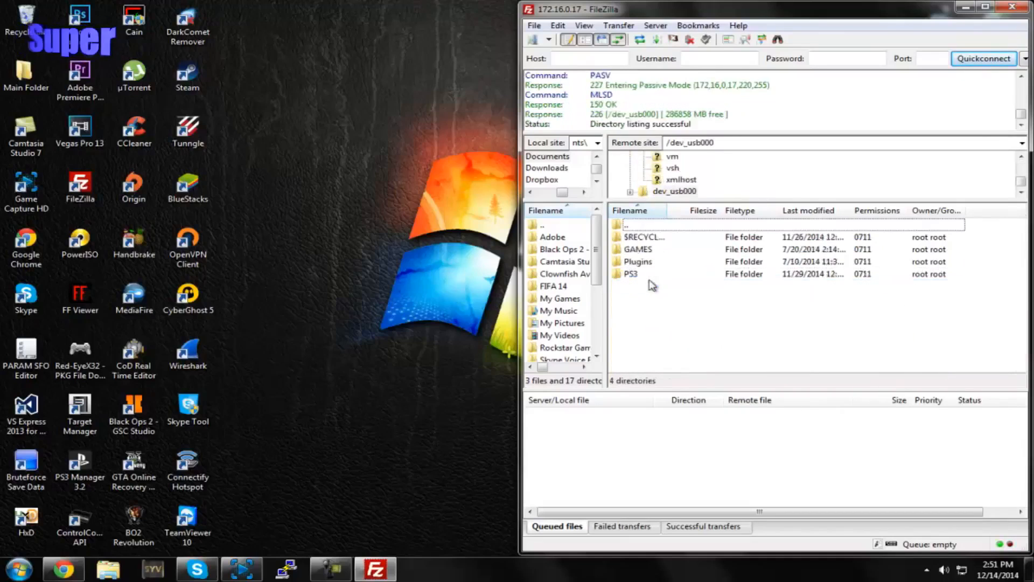
double_click(637, 249)
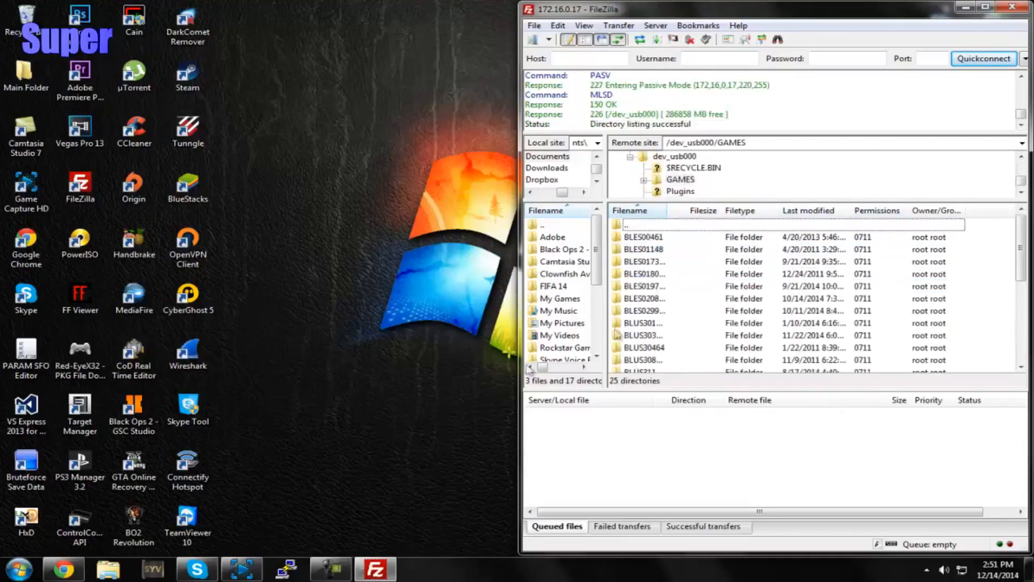
mouse_move(640, 352)
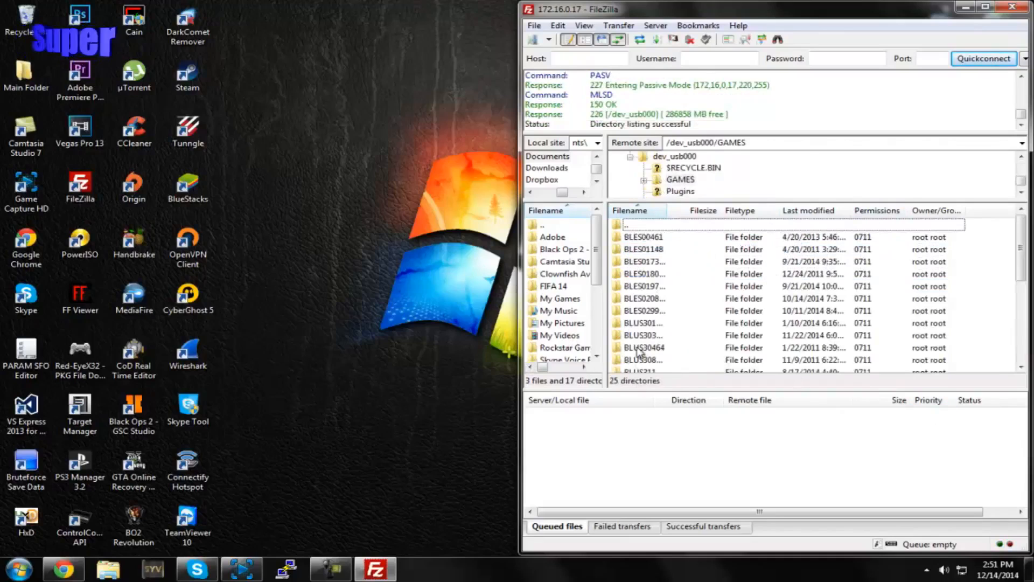
double_click(643, 347)
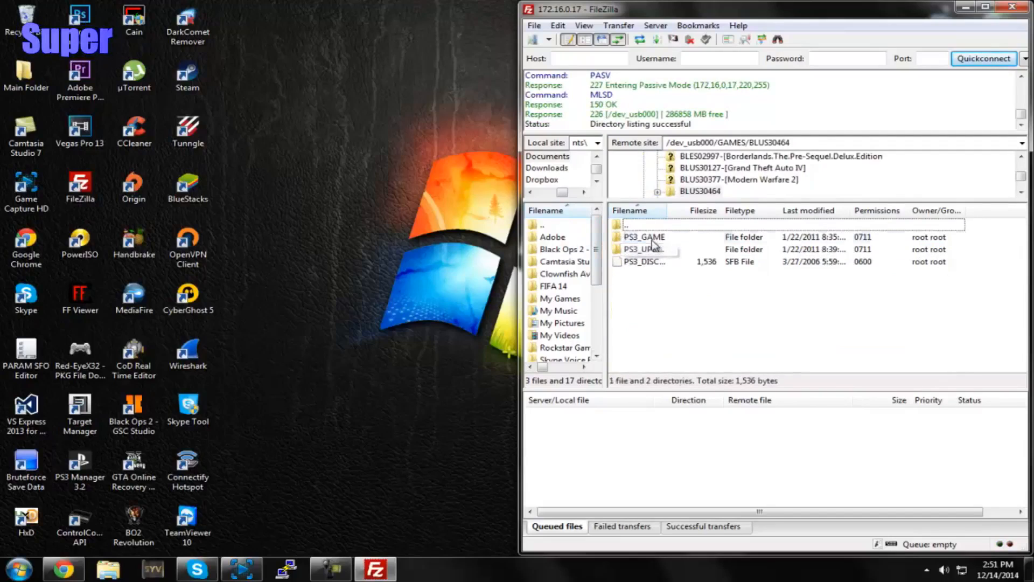
double_click(643, 236)
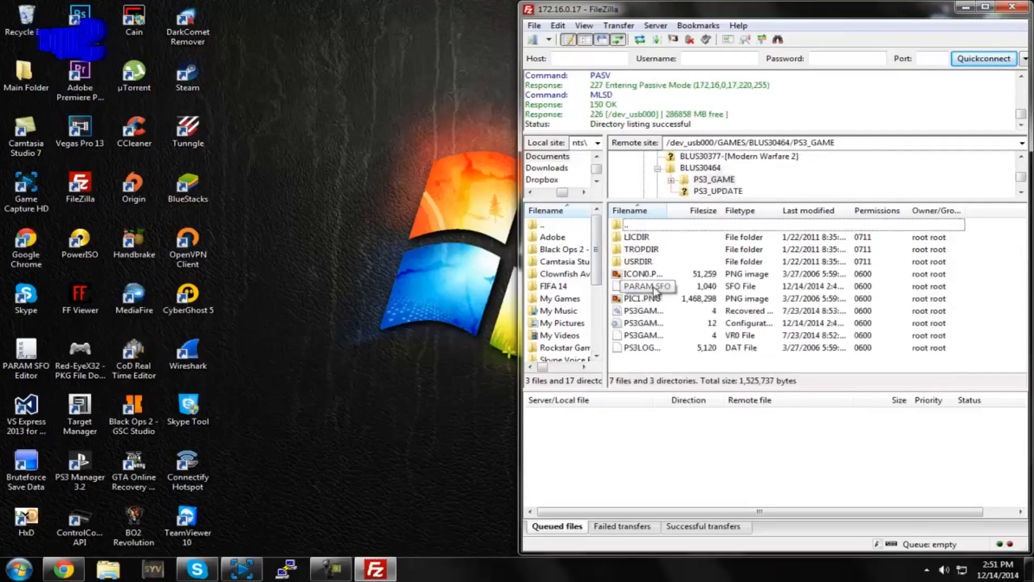
double_click(643, 286)
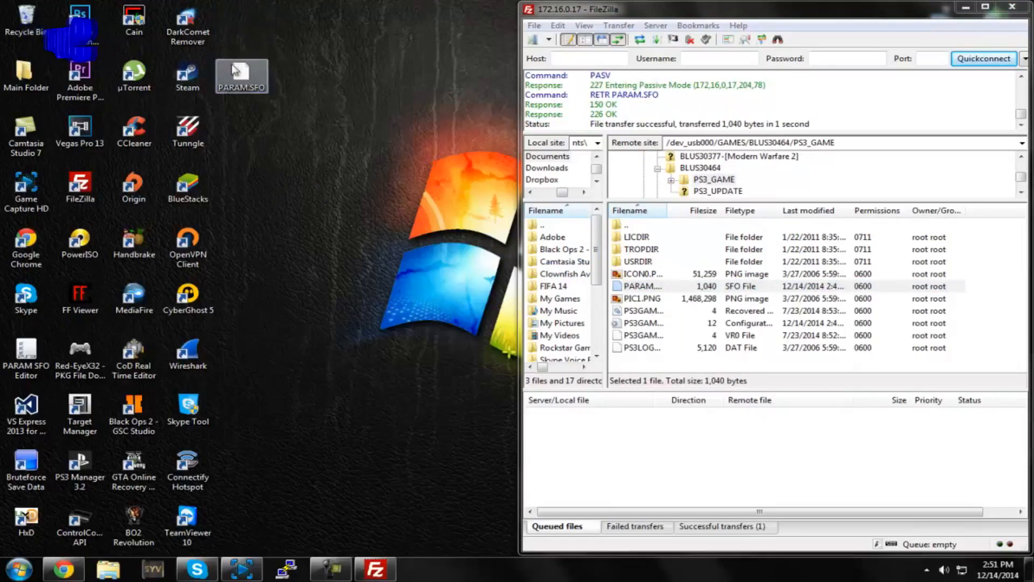
Retitle the downloaded PARAM.SFO as 'Skate 3' in the editor and save over the desktop copy
double_click(241, 70)
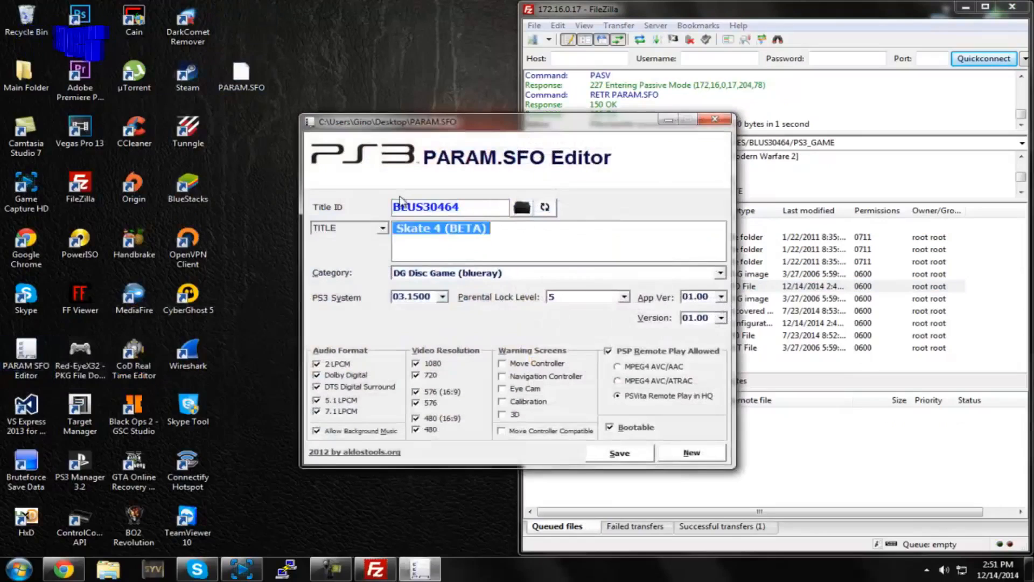
type("Skate 3")
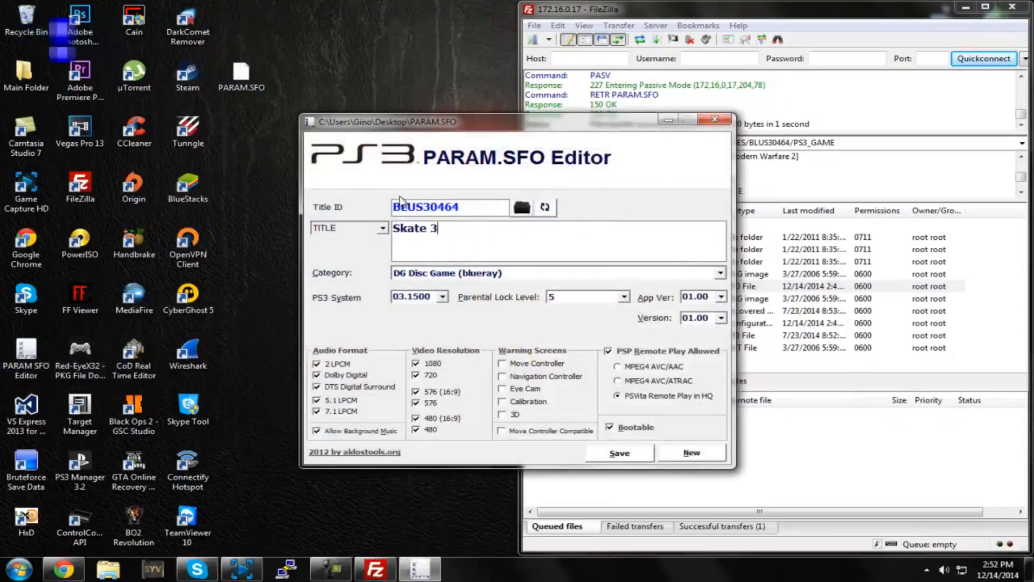
left_click(620, 453)
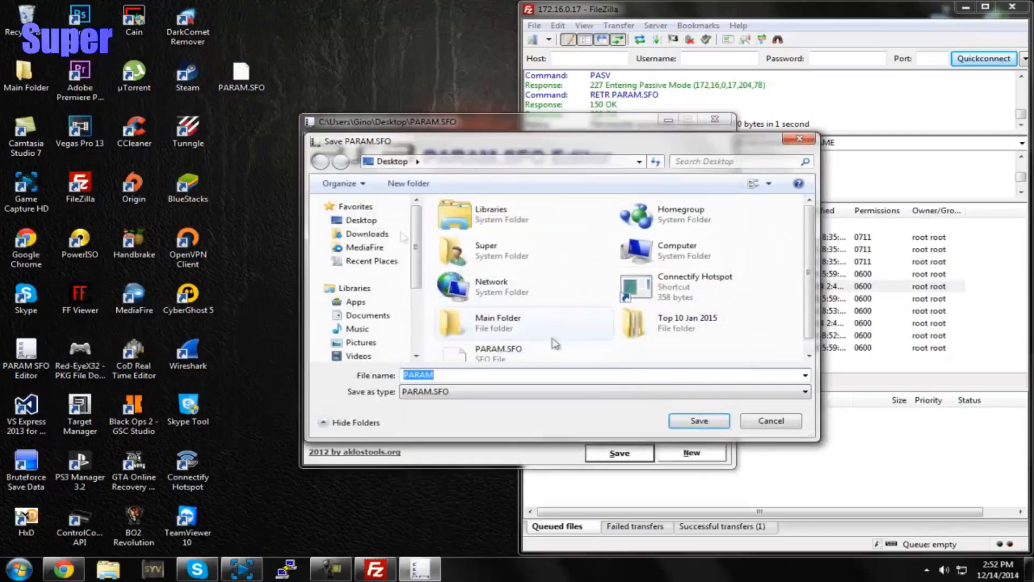
left_click(699, 420)
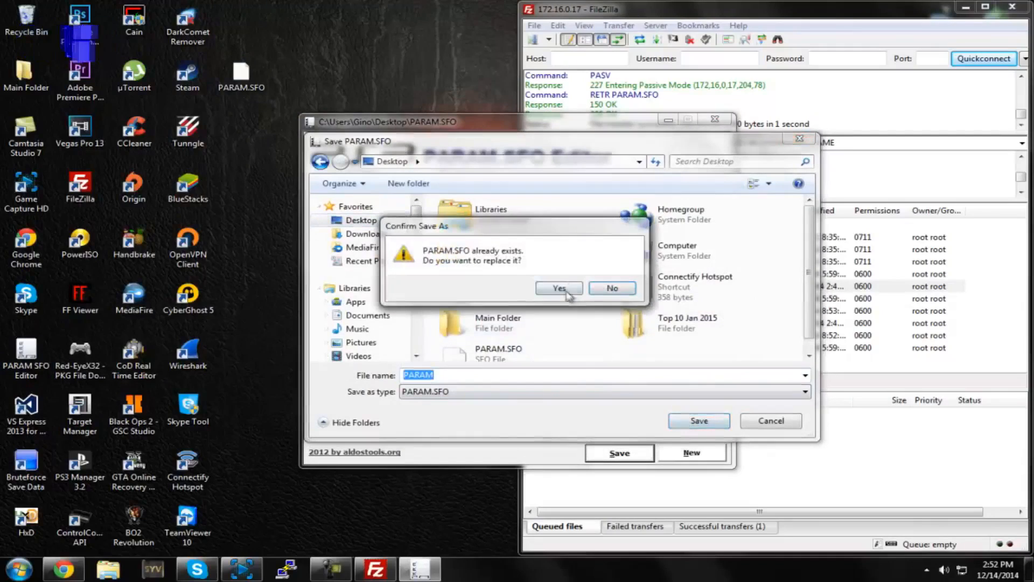
left_click(558, 288)
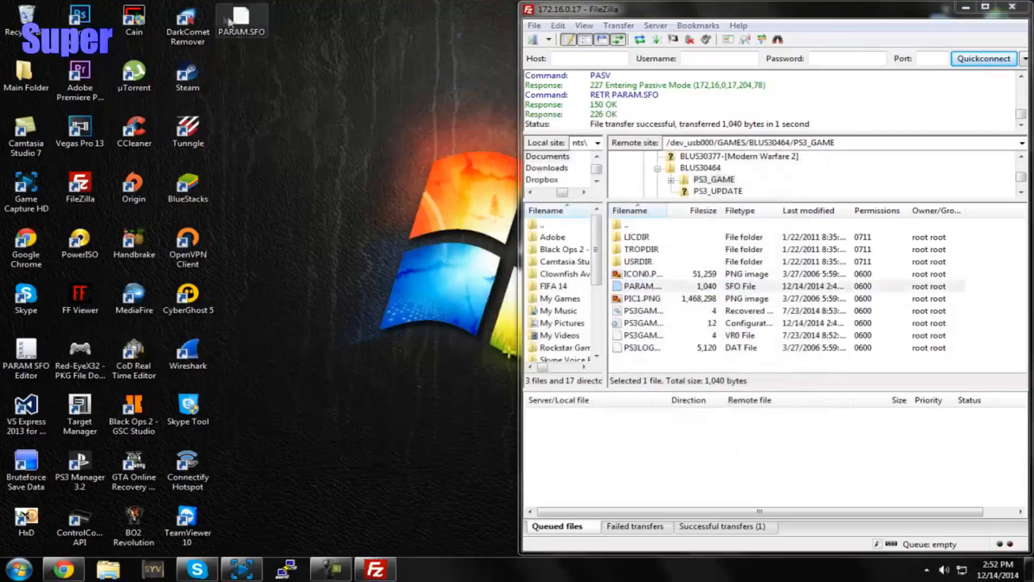
Upload the edited PARAM.SFO into PS3_GAME and relaunch the PARAM.SFO Editor
left_click_drag(241, 23, 295, 74)
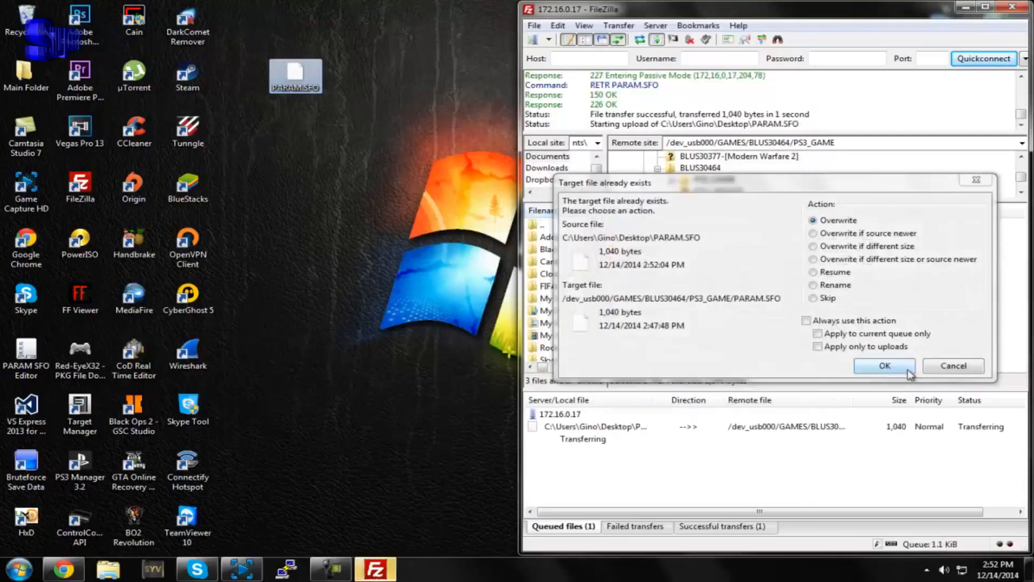
left_click(884, 367)
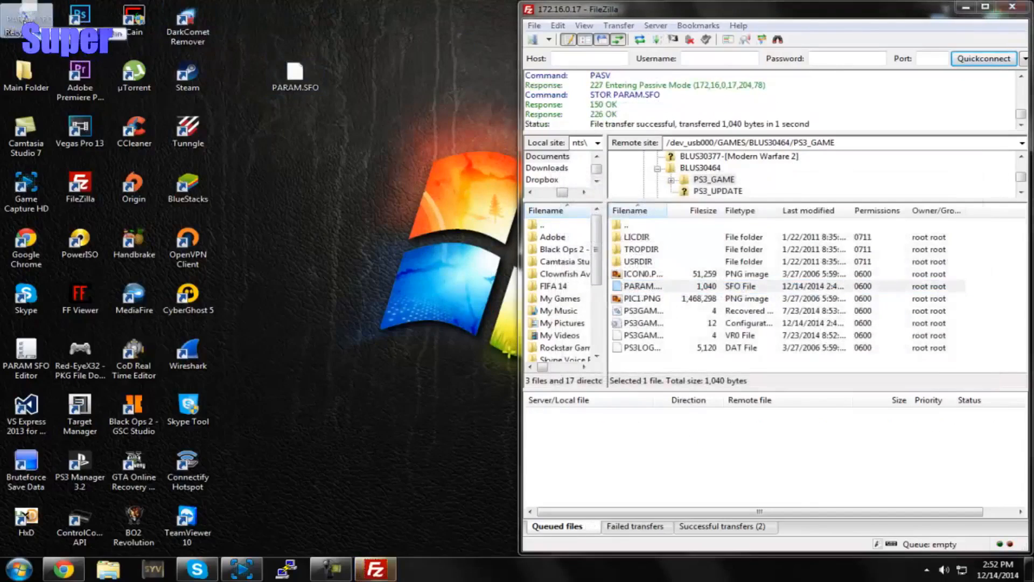
left_click(642, 286)
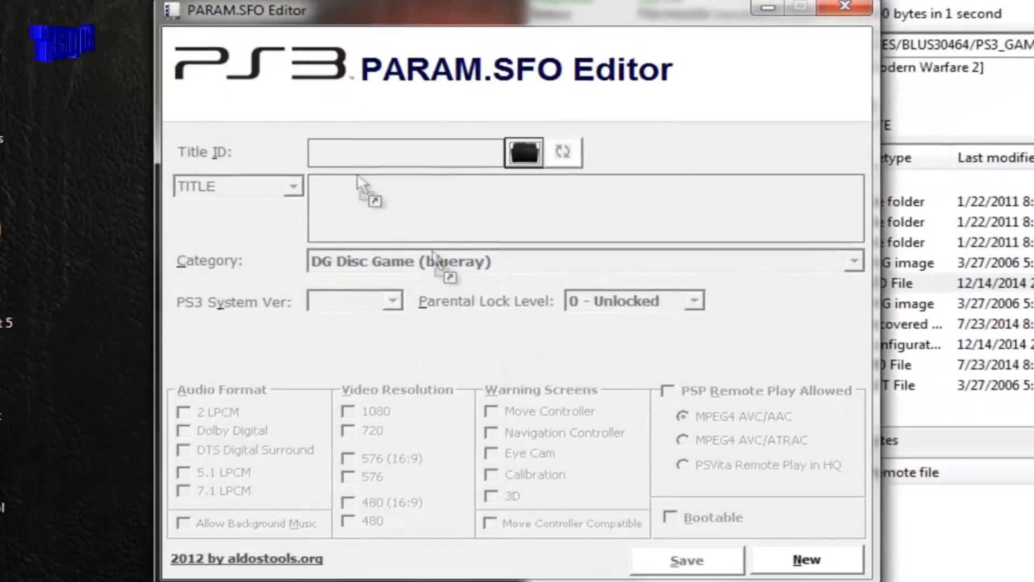
Load the desktop PARAM.SFO, confirm its title reads Skate 4 (BETA), and close the editor
left_click(523, 151)
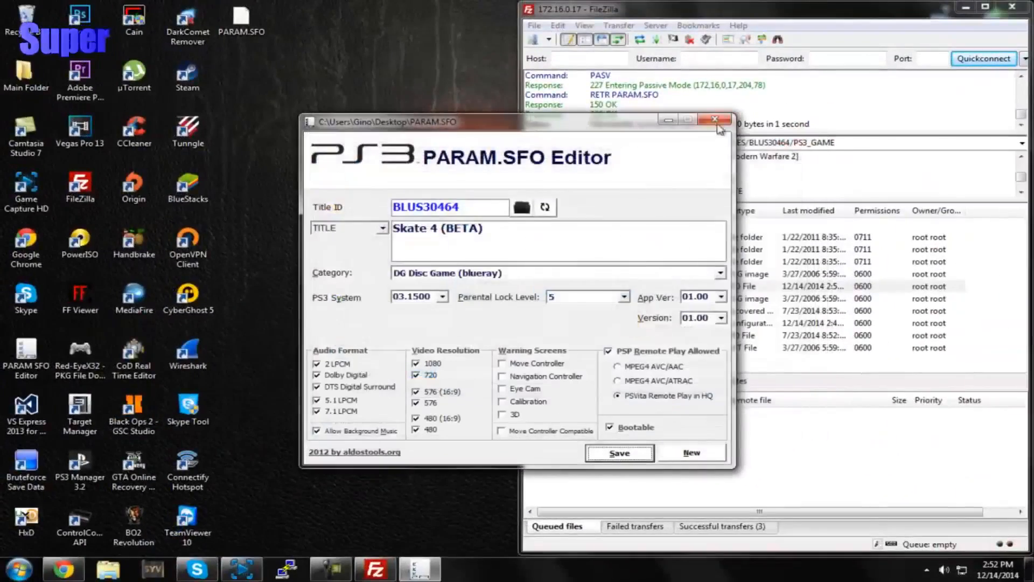
left_click(715, 119)
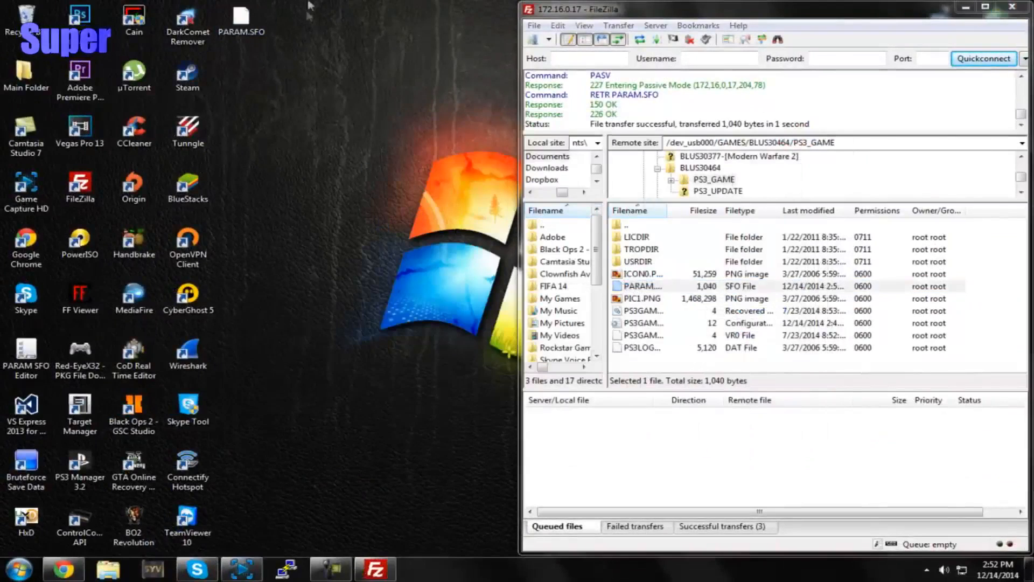
mouse_move(258, 173)
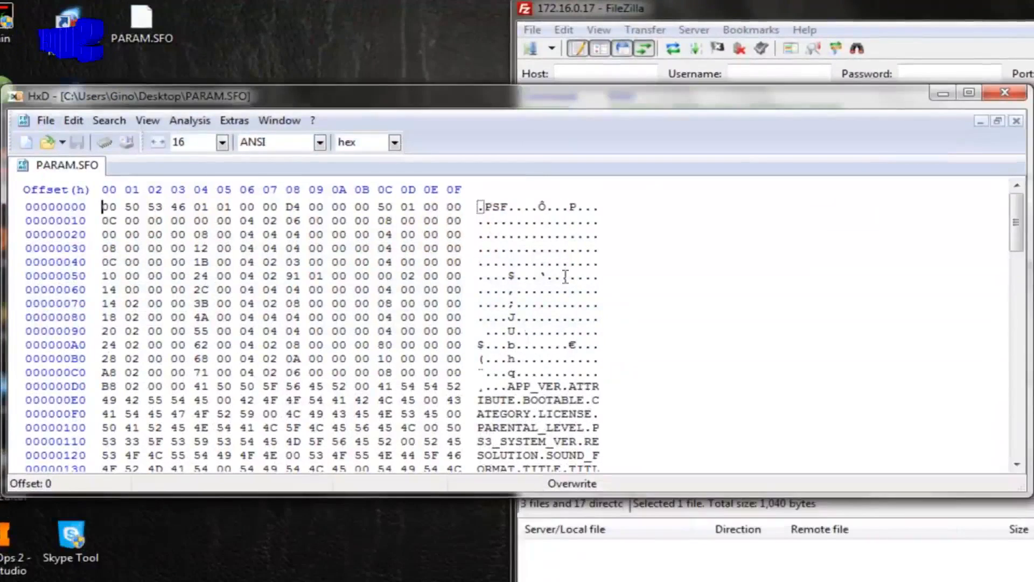
Scroll through PARAM.SFO's raw hex bytes and text strings in HxD
scroll("down", 3)
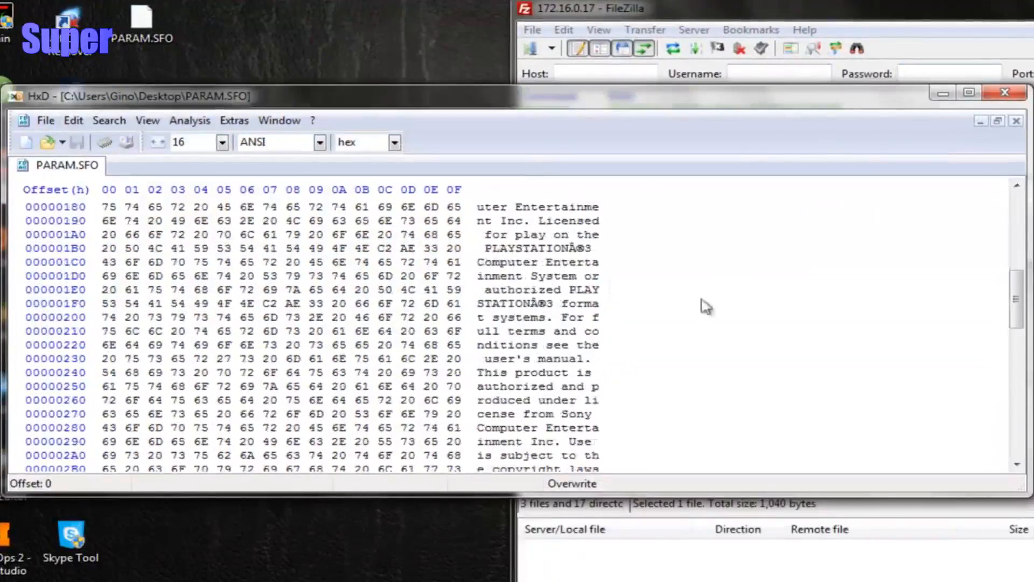
scroll("down", 3)
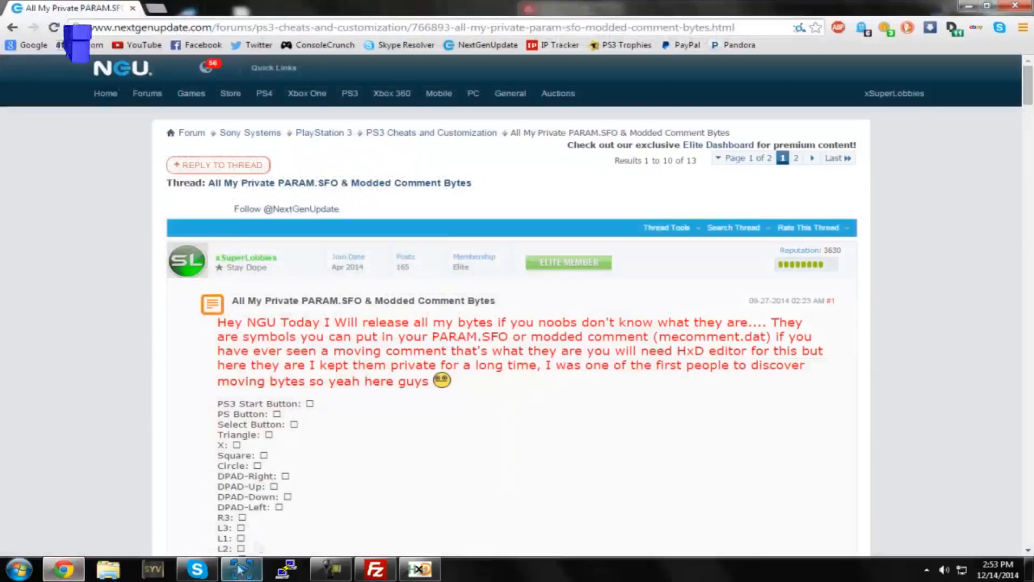
Scroll the NGU thread down to the symbol byte list, e.g. Moving Dimonds EF 91 B6
scroll("down", 3)
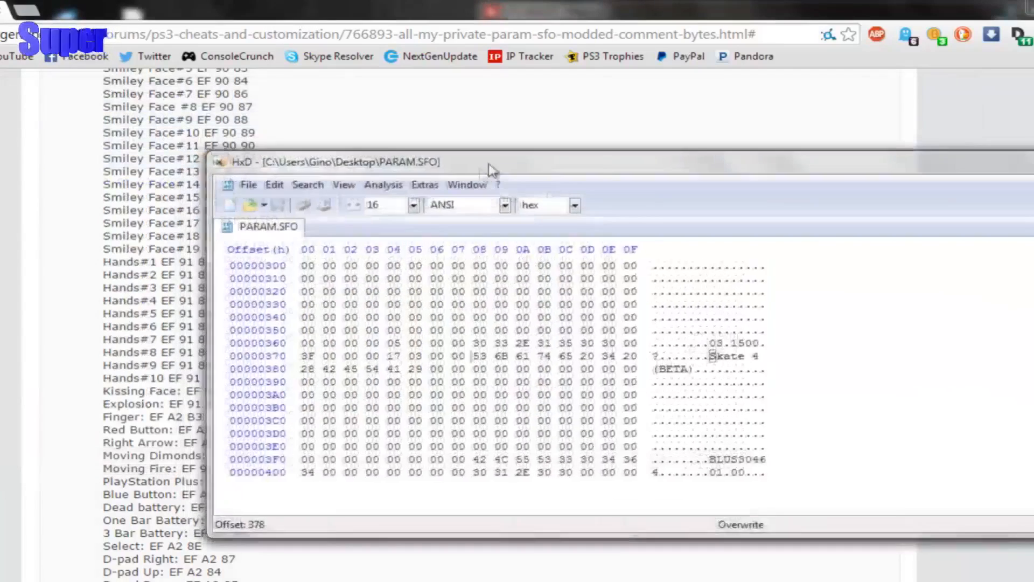
Overwrite the title bytes with EF 91 B6 followed by 'Skate 3 (DEMO)', keeping the byte list visible
left_click_drag(488, 161, 574, 142)
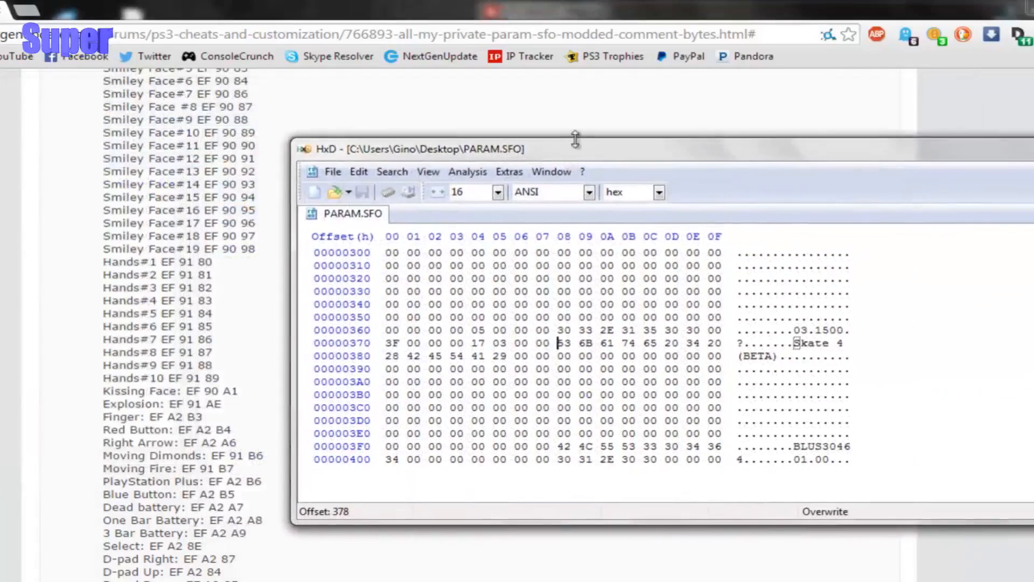
mouse_move(576, 141)
type("EF")
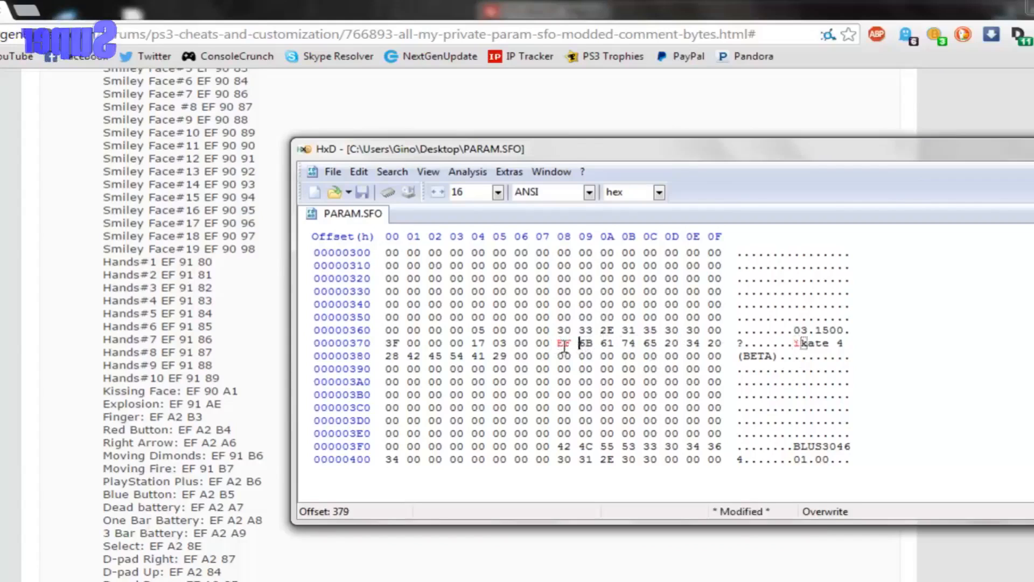
type("91 B")
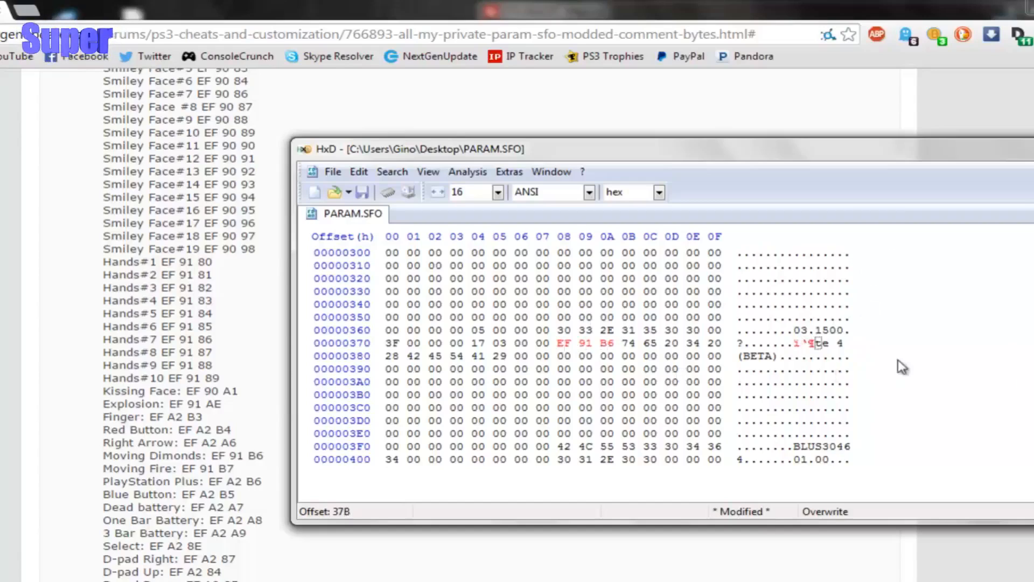
mouse_move(864, 381)
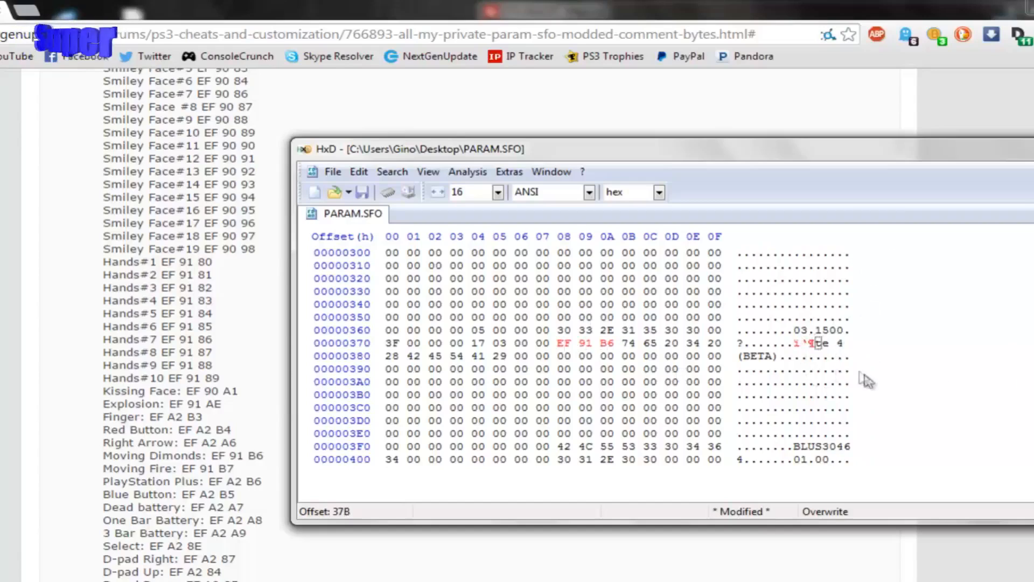
mouse_move(831, 367)
type("20")
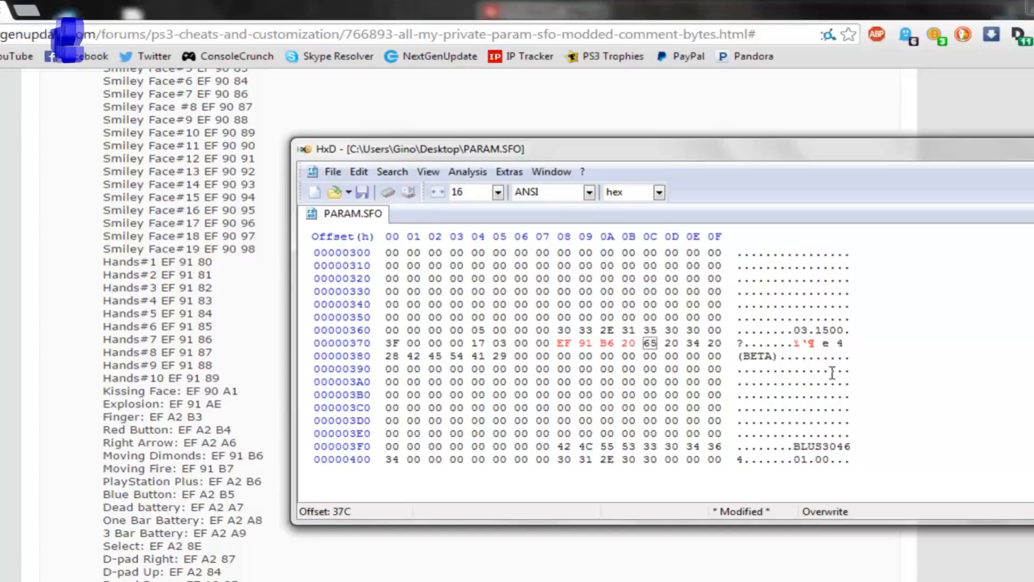
type("Skat")
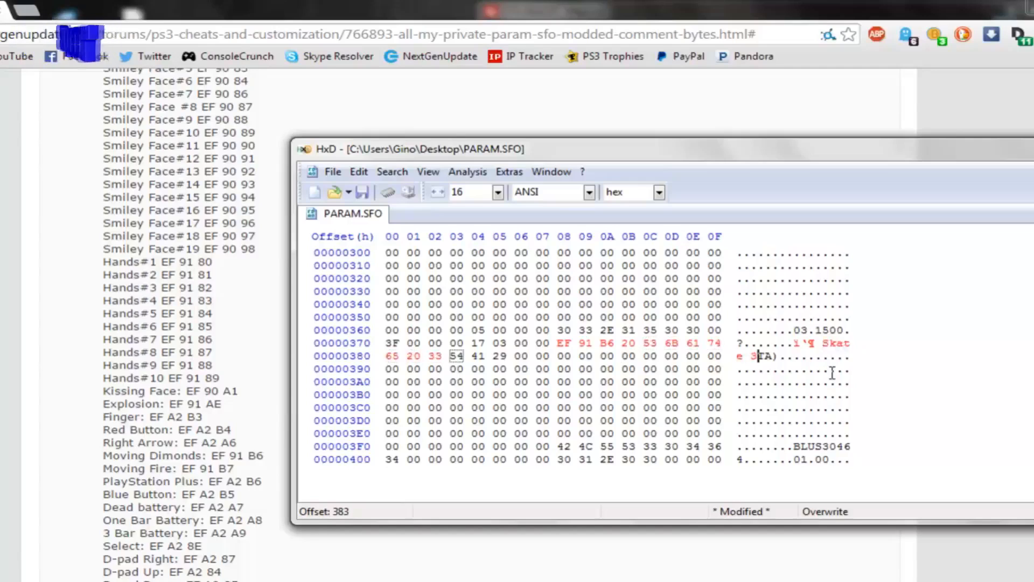
type("20")
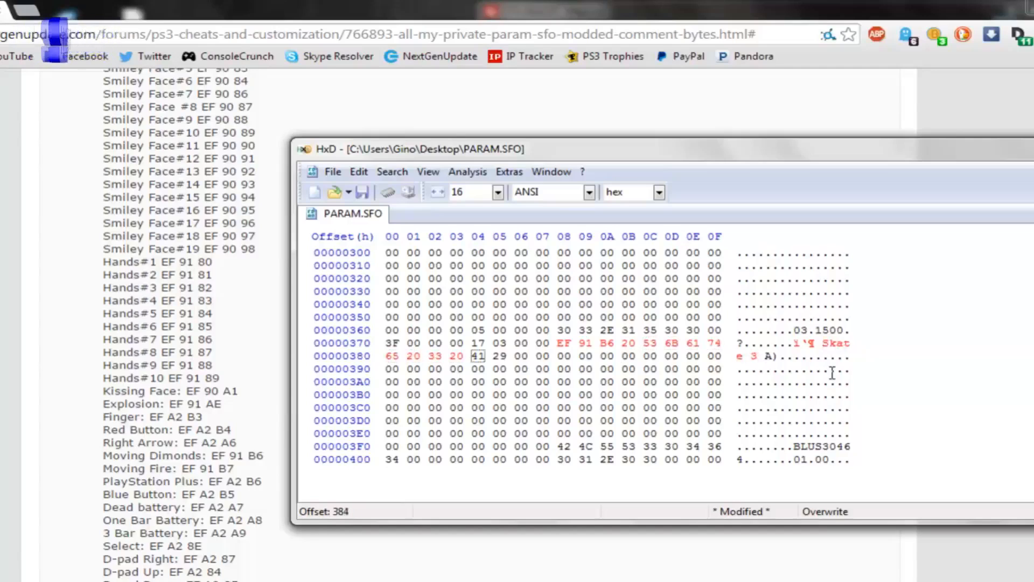
type("(DEMO")
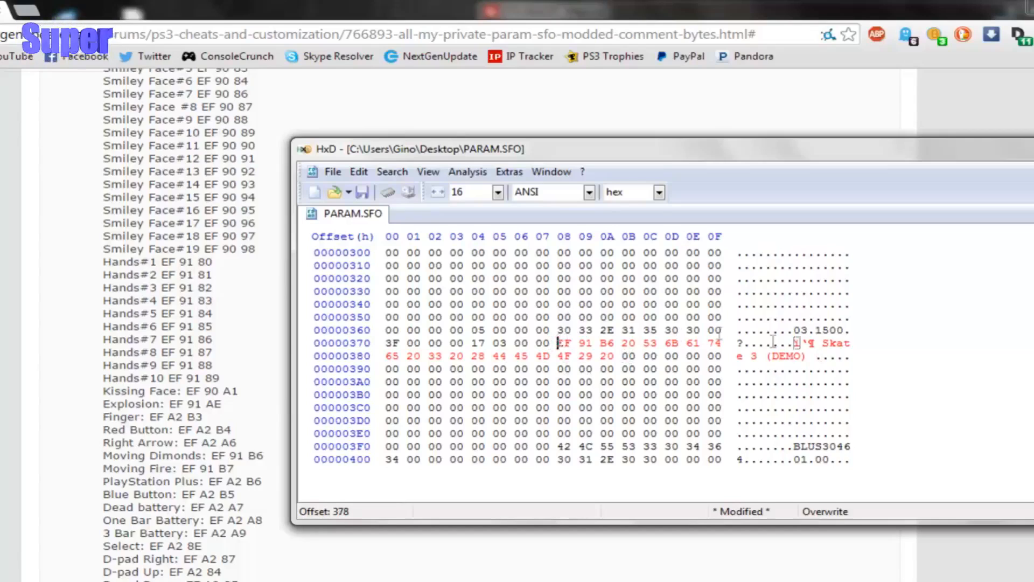
Append 20 EF 91 B6 after (DEMO) so the symbol closes the title, and save the file
left_click(522, 356)
type("EF 91 B6")
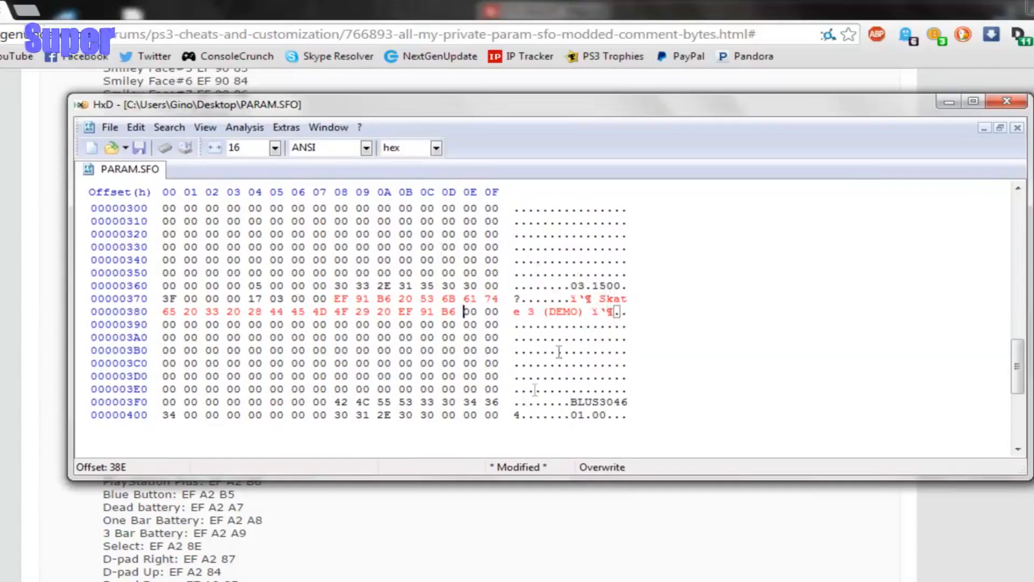
left_click(135, 127)
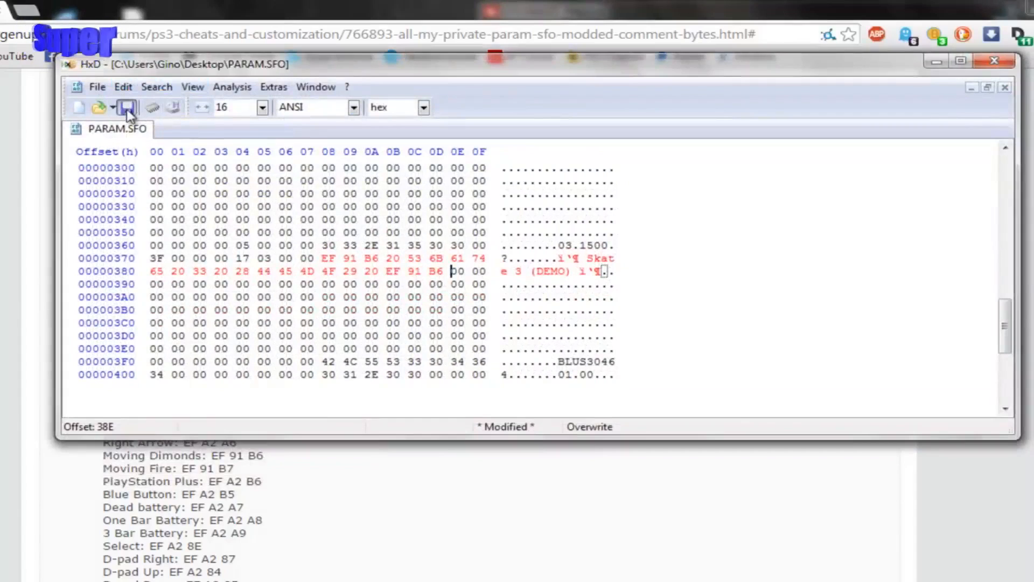
left_click(125, 107)
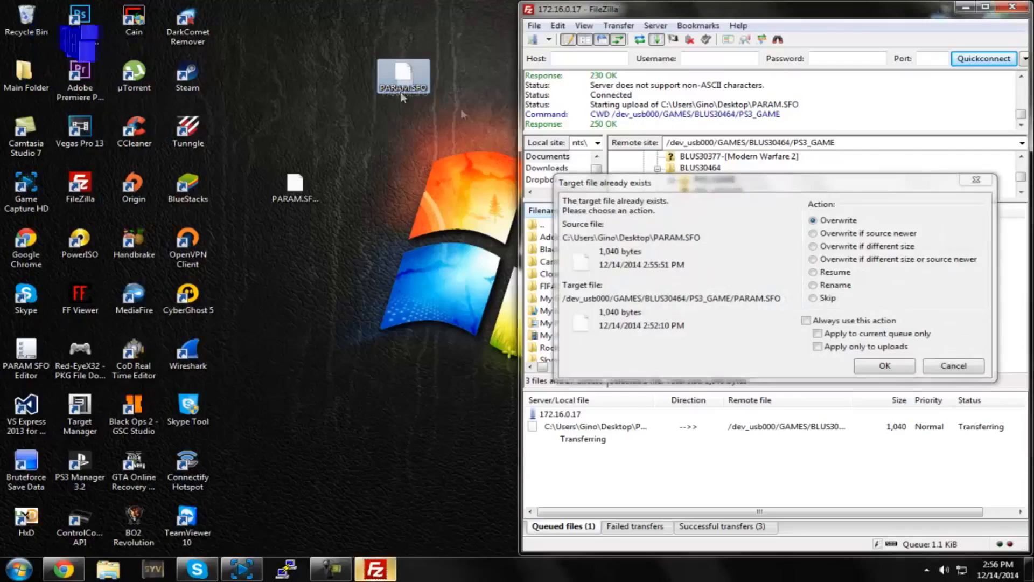
Overwrite PARAM.SFO in the remote PS3_GAME folder with the symbol-decorated version
left_click(884, 366)
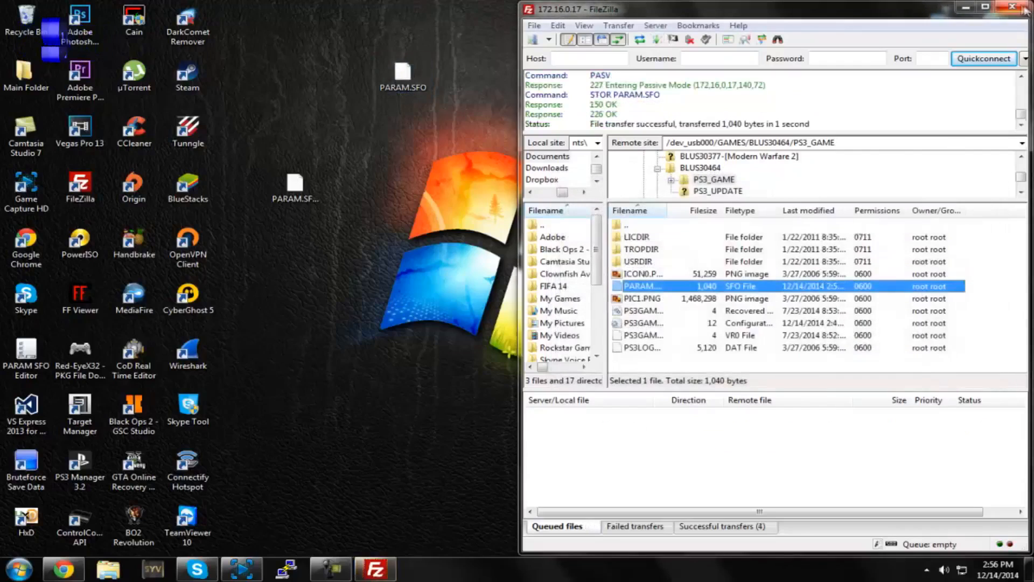